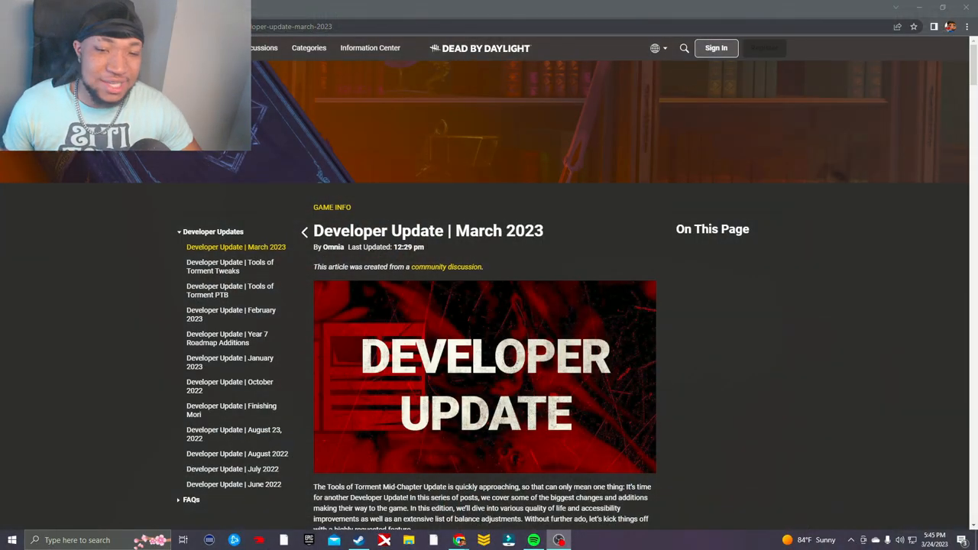
- Scroll past the header image through the introduction to the Bloodweb Improvements heading
{"action": "scroll", "scroll_direction": "down", "scroll_amount": 3}
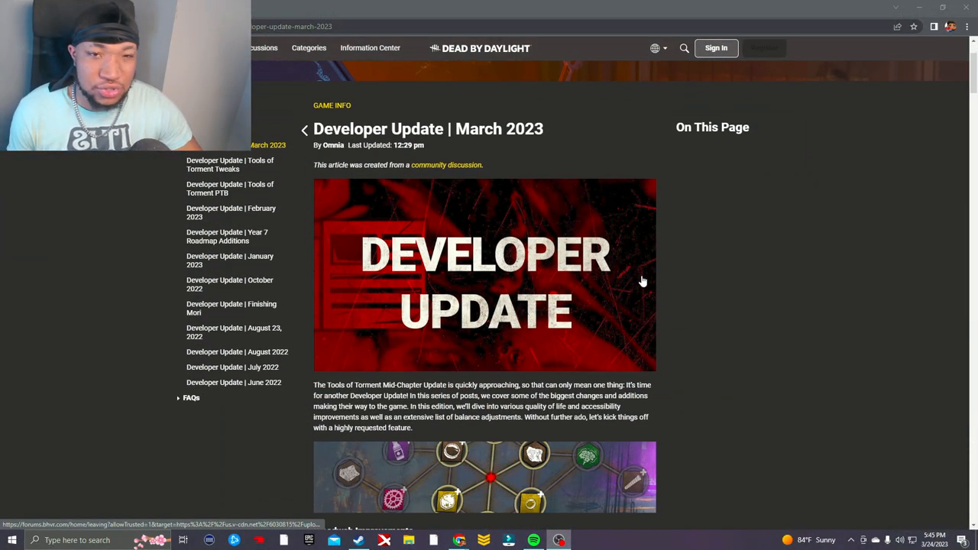
{"action": "scroll", "scroll_direction": "down", "scroll_amount": 3}
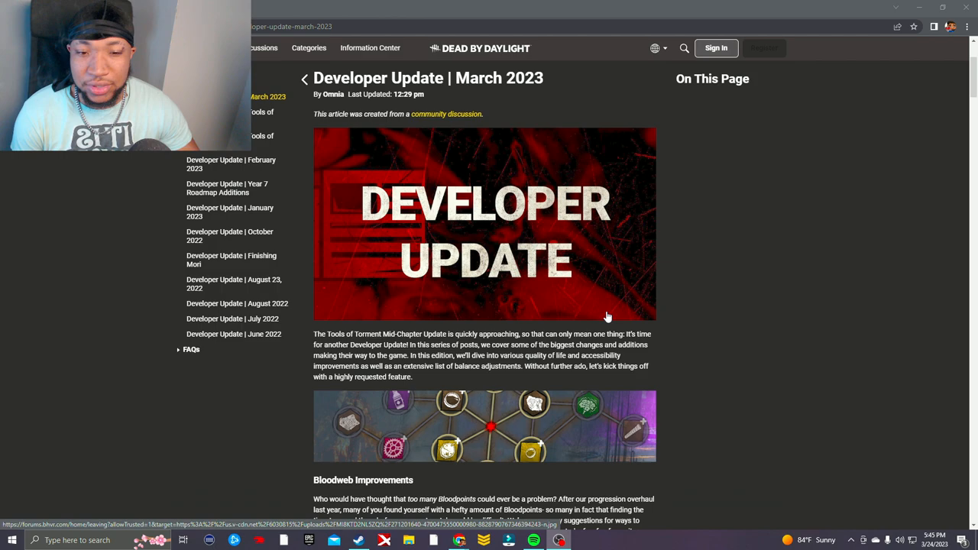
{"action": "scroll", "scroll_direction": "down", "scroll_amount": 3}
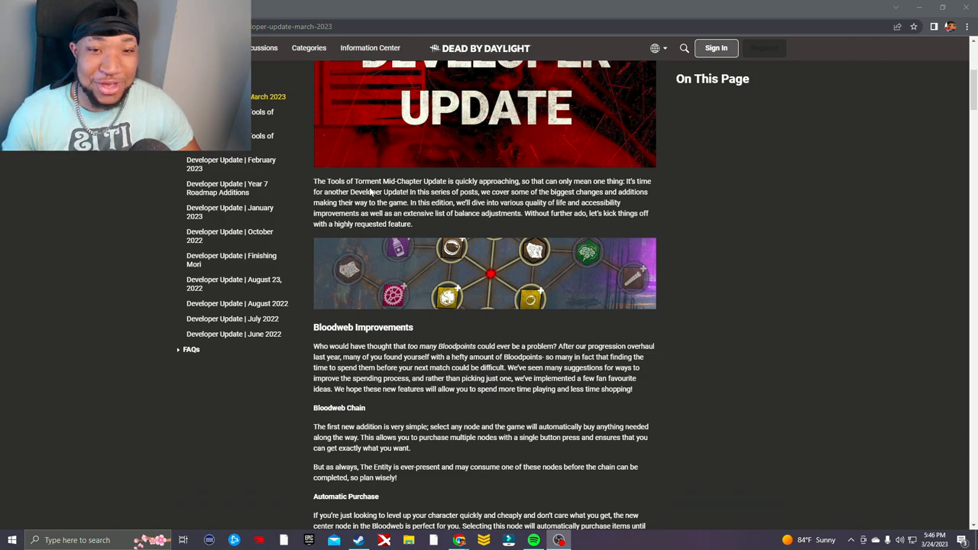
- Scroll through Bloodweb Chain, Automatic Purchase and Press to Buy down to Visual Terror Radius
{"action": "scroll", "scroll_direction": "down", "scroll_amount": 3}
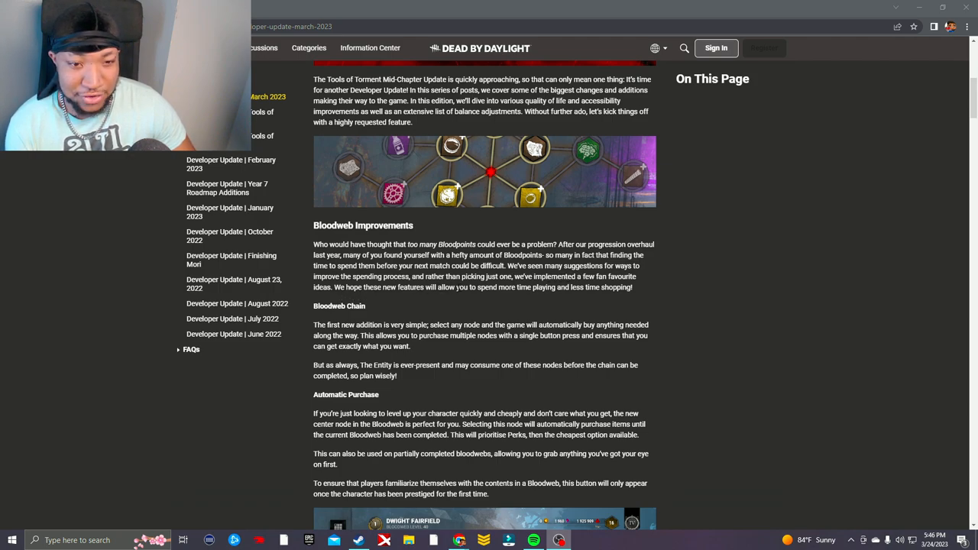
{"action": "scroll", "scroll_direction": "down", "scroll_amount": 3}
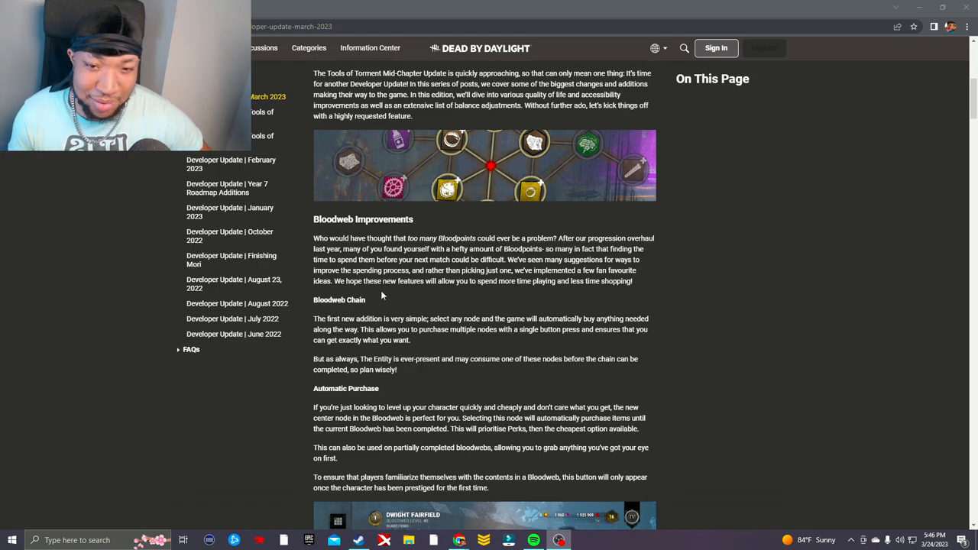
{"action": "scroll", "scroll_direction": "down", "scroll_amount": 3}
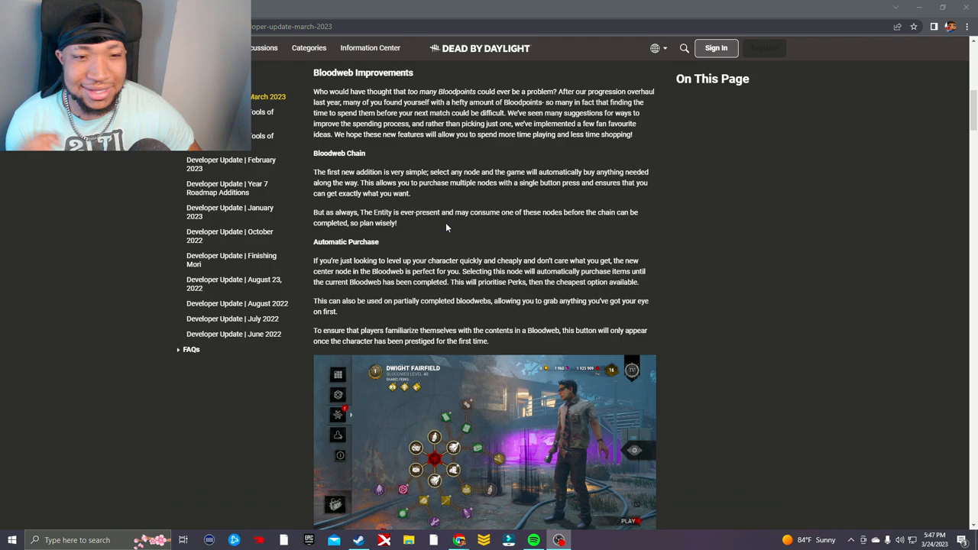
{"action": "mouse_move", "coordinate": [356, 239]}
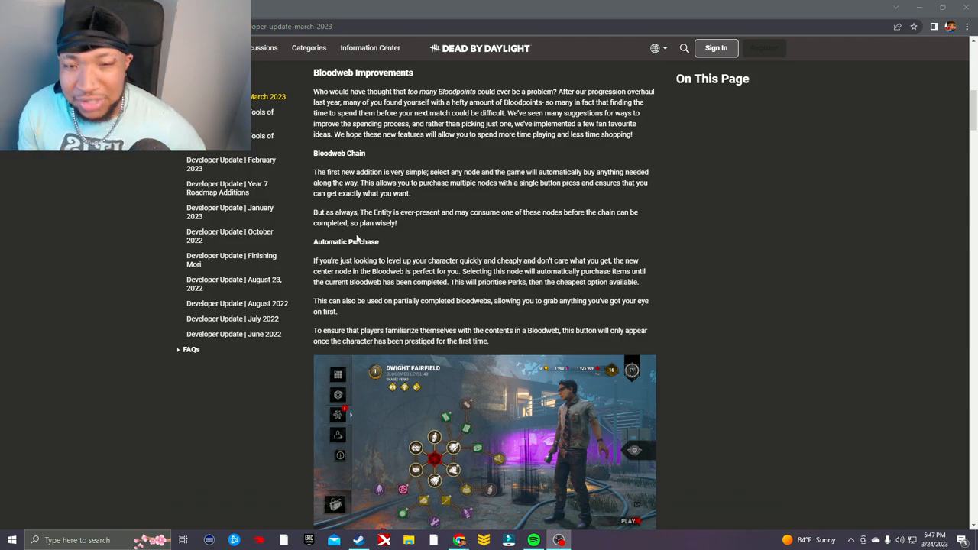
{"action": "scroll", "scroll_direction": "down", "scroll_amount": 3}
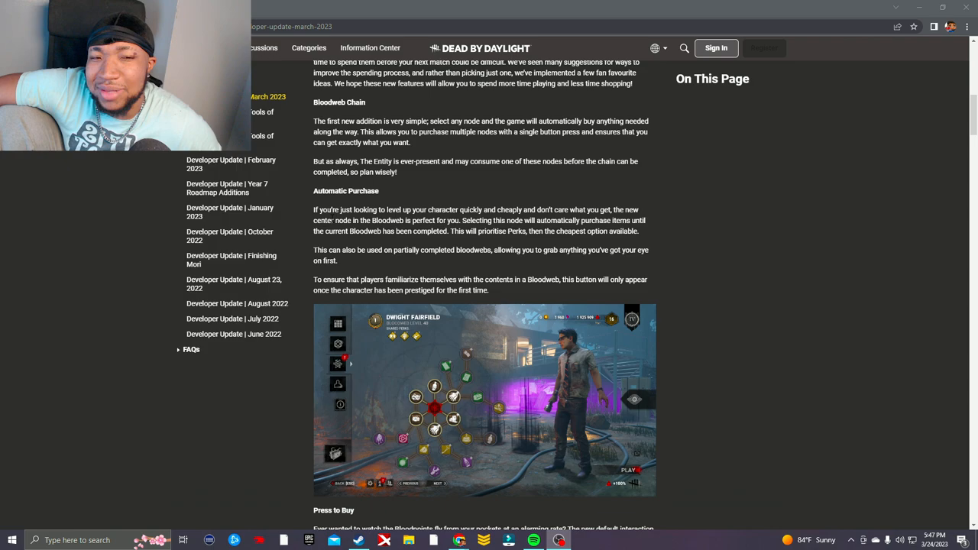
{"action": "mouse_move", "coordinate": [474, 246]}
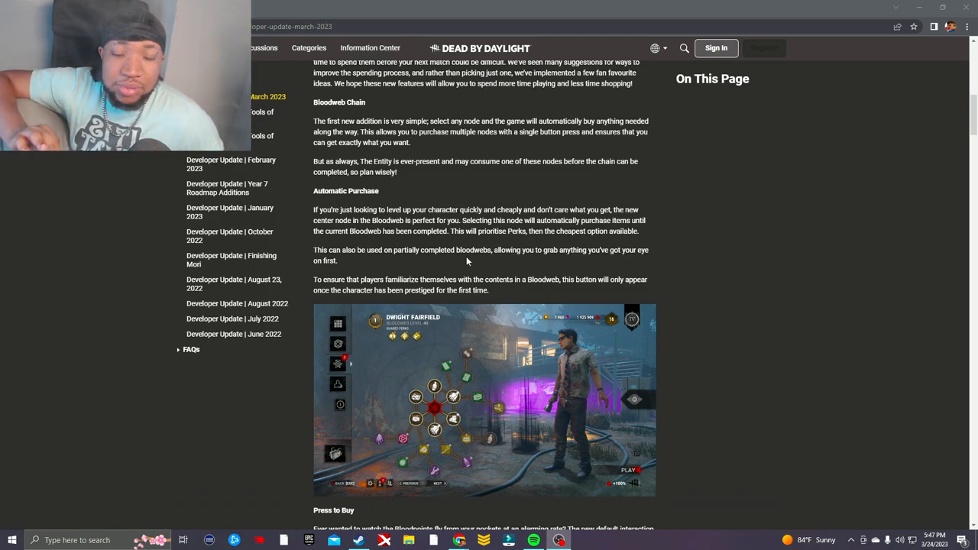
{"action": "mouse_move", "coordinate": [532, 260]}
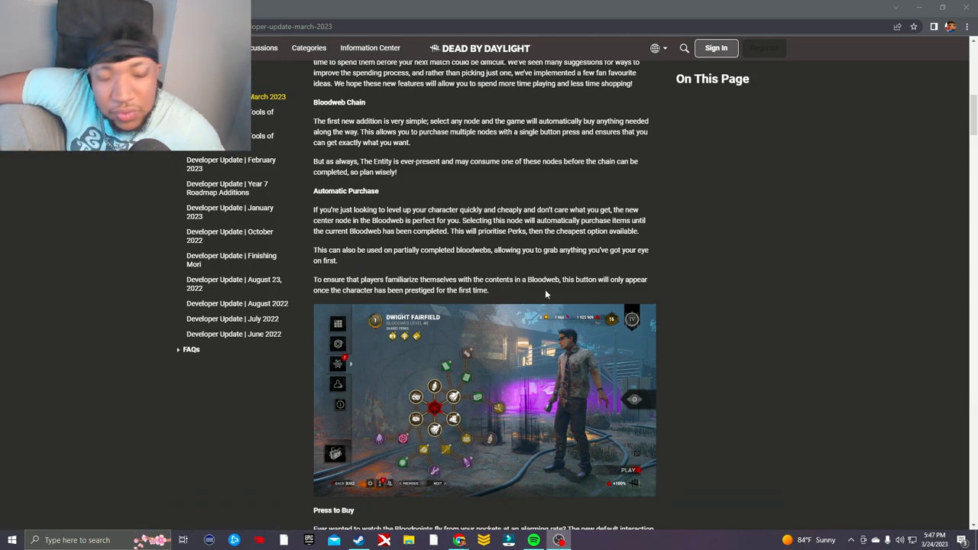
{"action": "scroll", "scroll_direction": "down", "scroll_amount": 3}
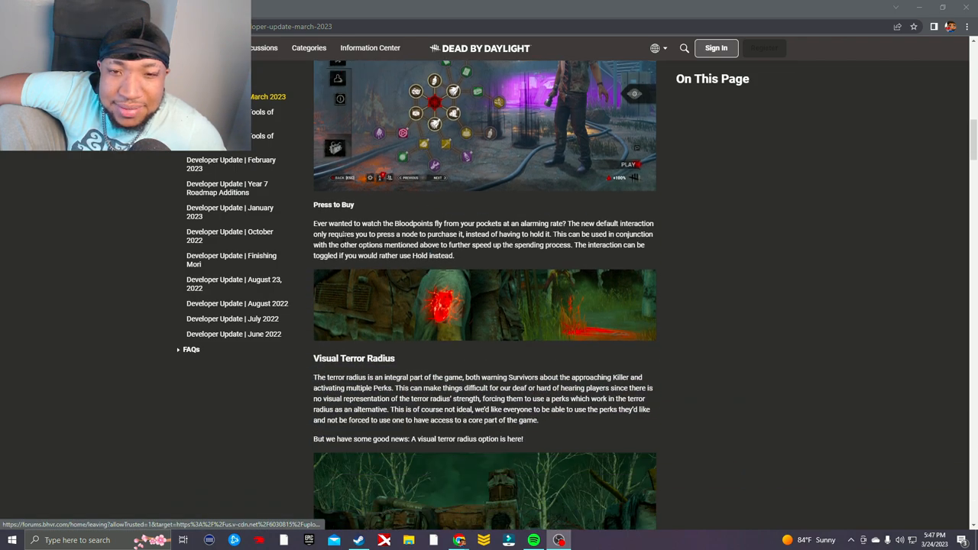
{"action": "mouse_move", "coordinate": [413, 266]}
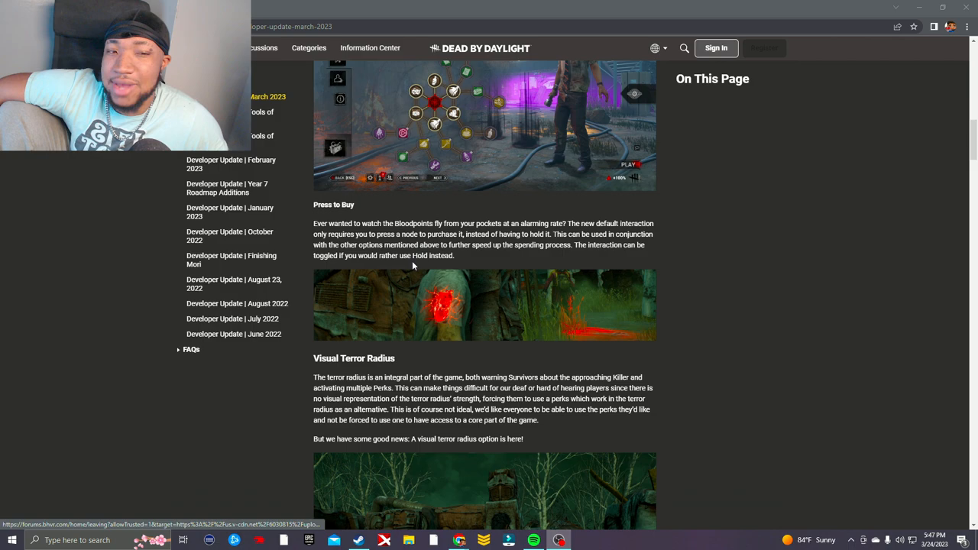
- Scroll past the Visual Terror Radius text to the colorblind heart previews and Autohaven Wreckers heading
{"action": "scroll", "scroll_direction": "down", "scroll_amount": 3}
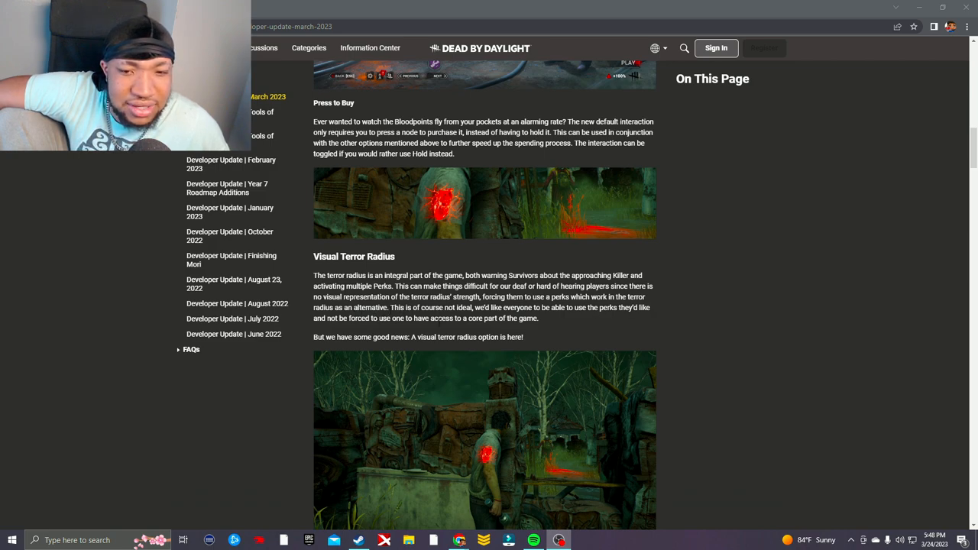
{"action": "scroll", "scroll_direction": "down", "scroll_amount": 3}
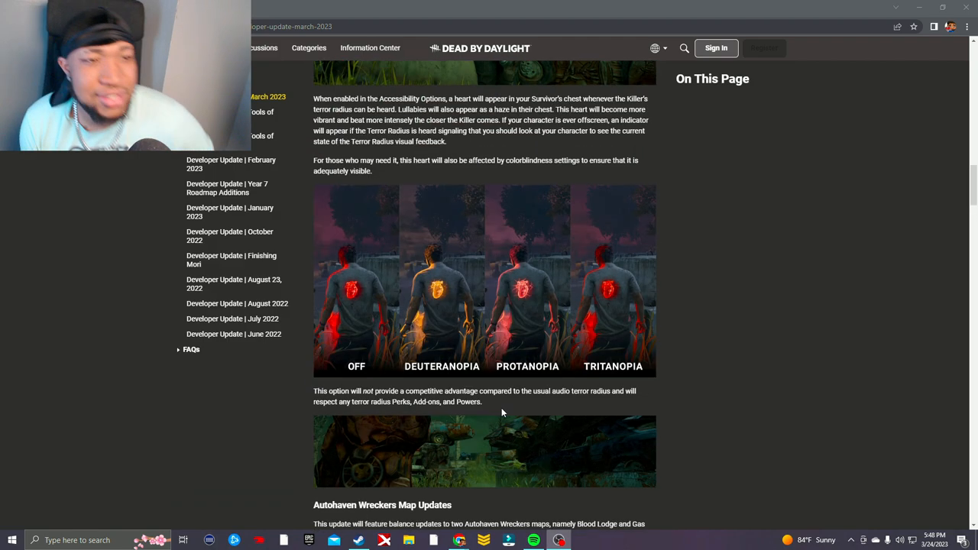
- Scroll past Blood Lodge, Gas Heaven and Healing to the Dead Hard and Call of Brine perk changes
{"action": "scroll", "scroll_direction": "down", "scroll_amount": 3}
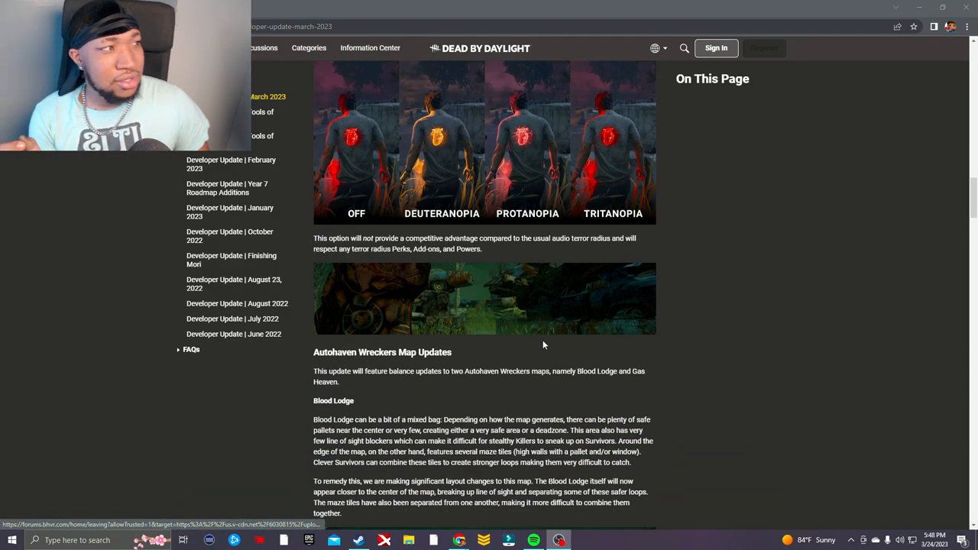
{"action": "scroll", "scroll_direction": "down", "scroll_amount": 3}
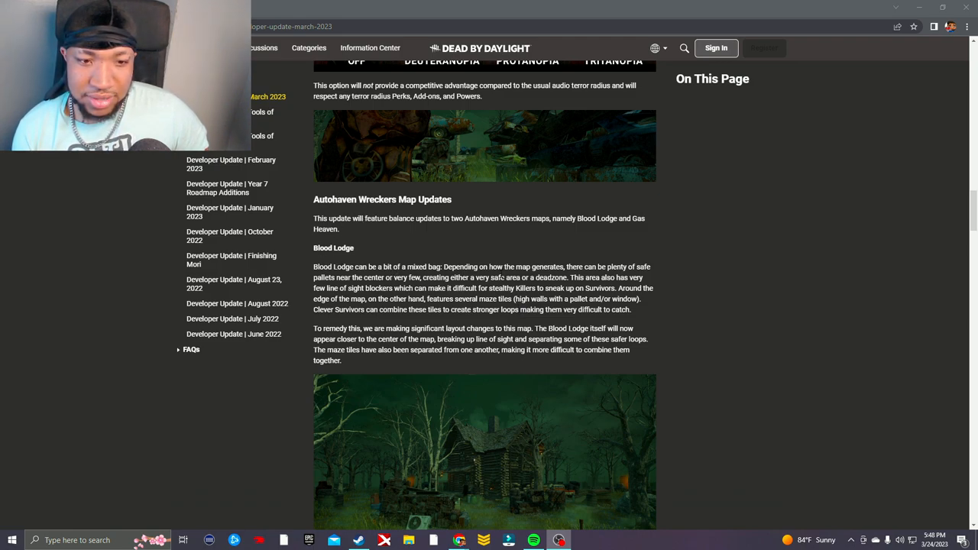
{"action": "scroll", "scroll_direction": "down", "scroll_amount": 3}
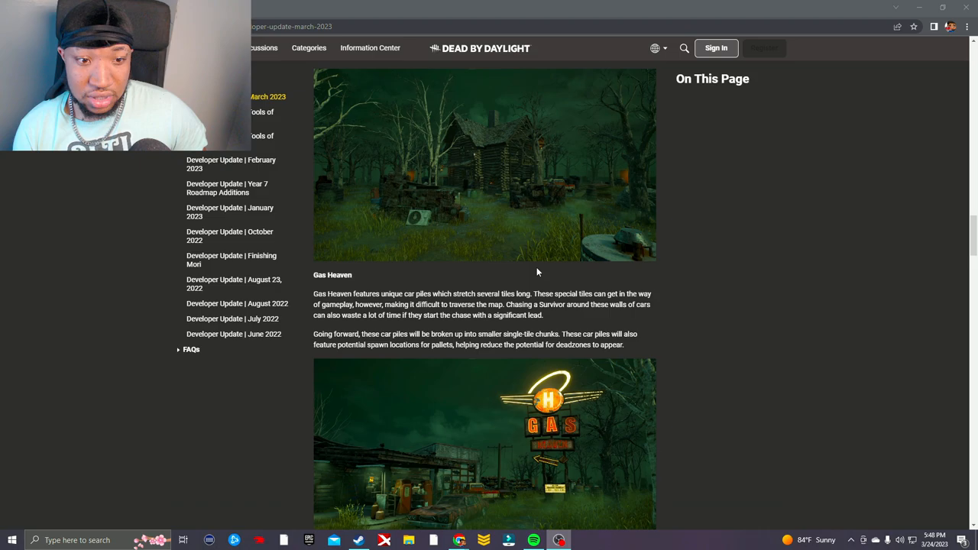
{"action": "scroll", "scroll_direction": "down", "scroll_amount": 3}
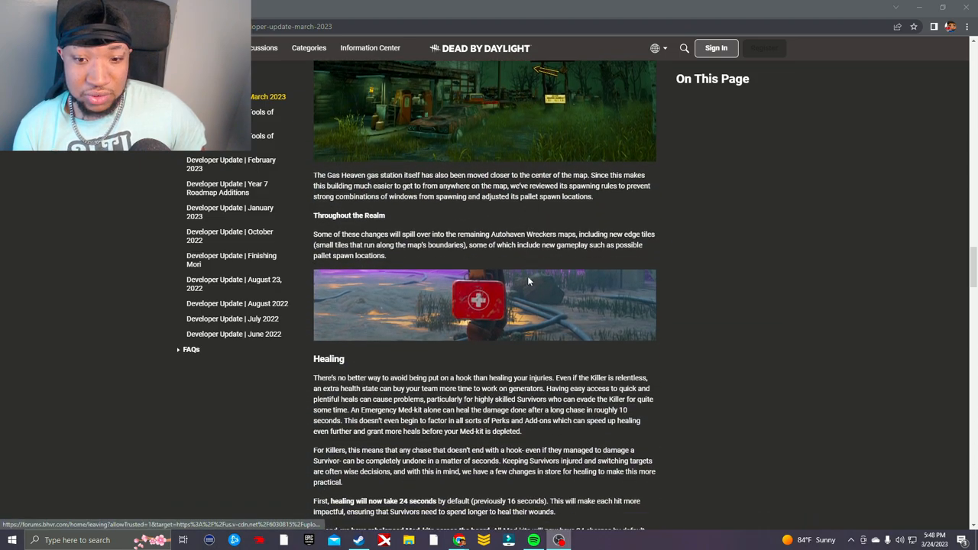
{"action": "left_click", "coordinate": [237, 303]}
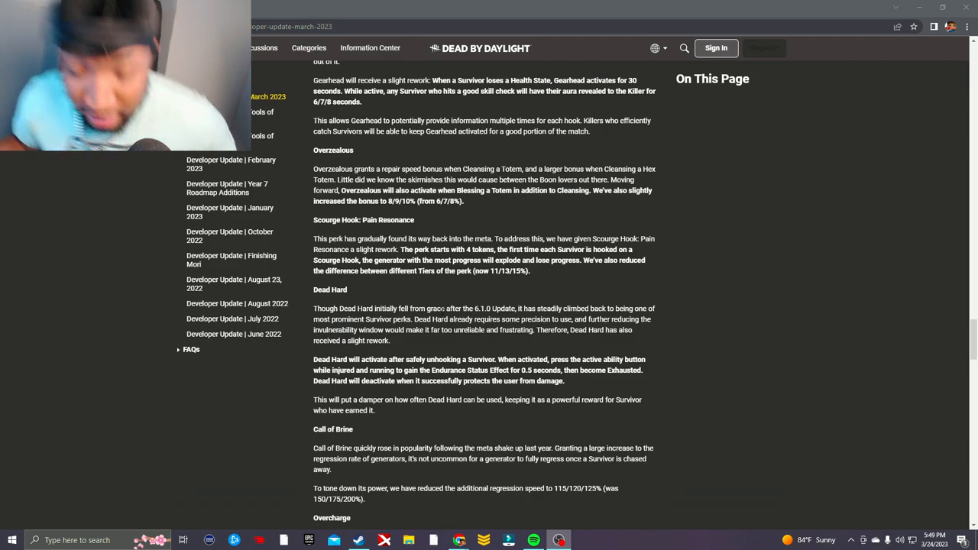
- Scroll slightly so Overcharge's regression changes appear below Call of Brine, with Boon: Circle of Healing emerging
{"action": "scroll", "scroll_direction": "down", "scroll_amount": 3}
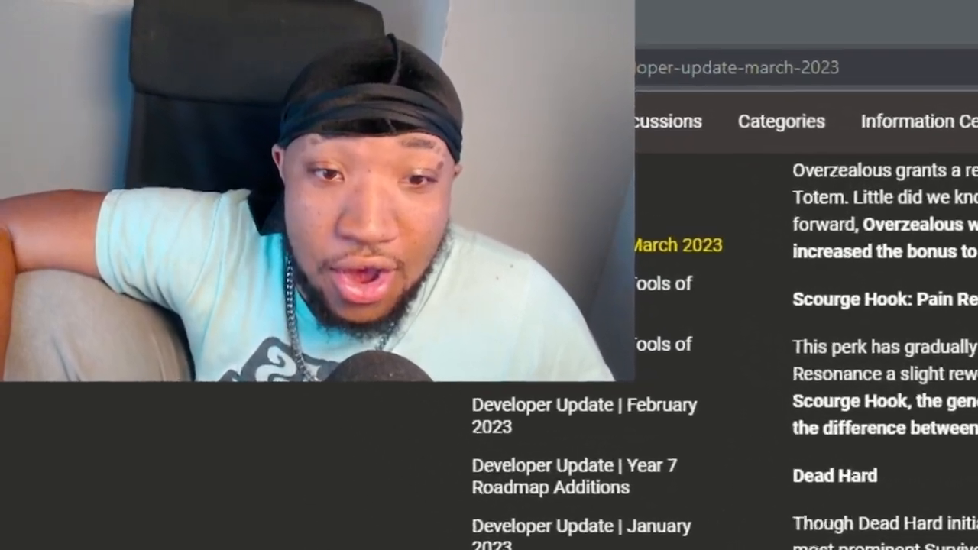
{"action": "scroll", "scroll_direction": "down", "scroll_amount": 3}
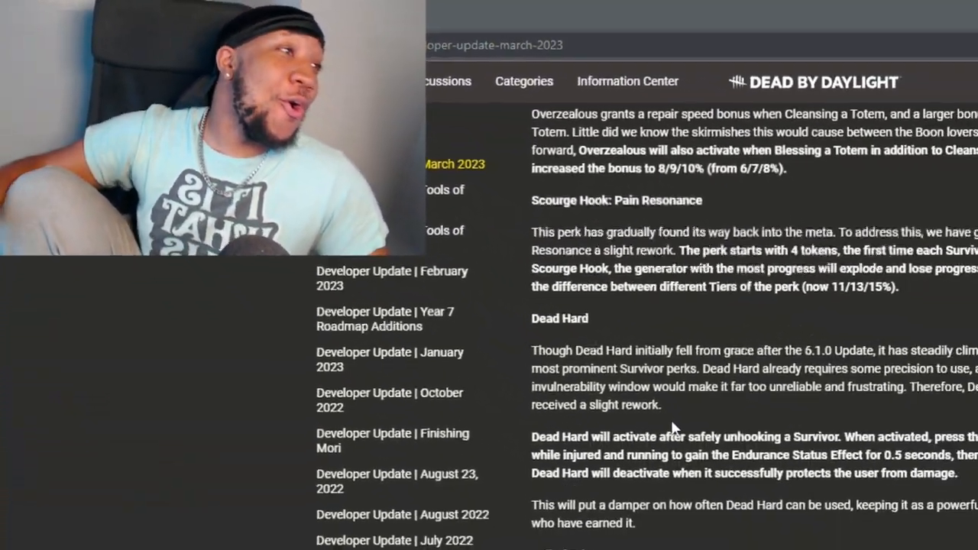
{"action": "scroll", "scroll_direction": "down", "scroll_amount": 3}
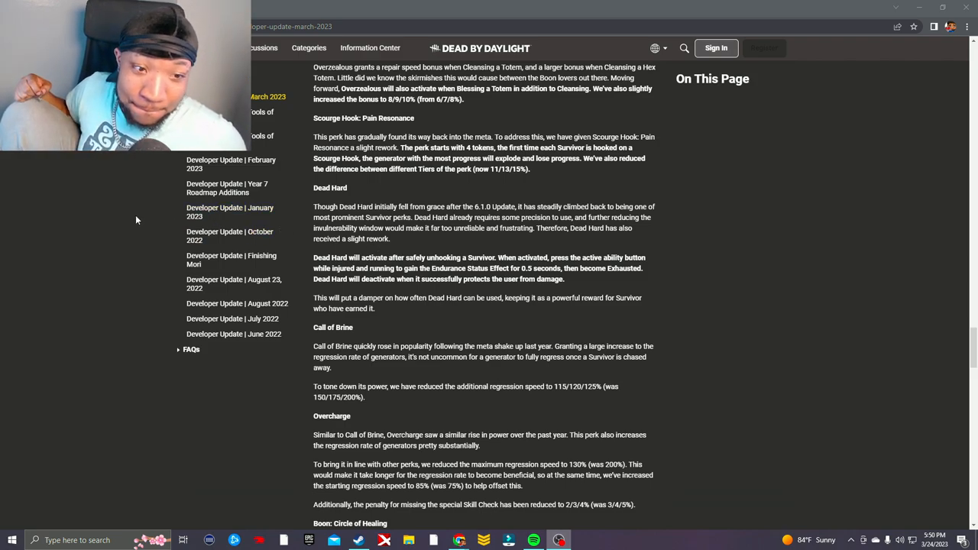
{"action": "mouse_move", "coordinate": [517, 319]}
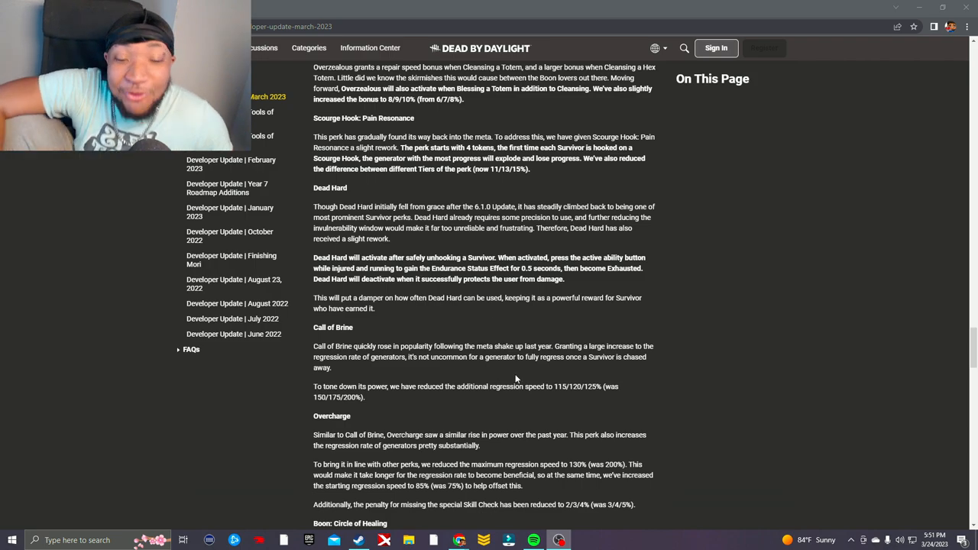
{"action": "mouse_move", "coordinate": [459, 249]}
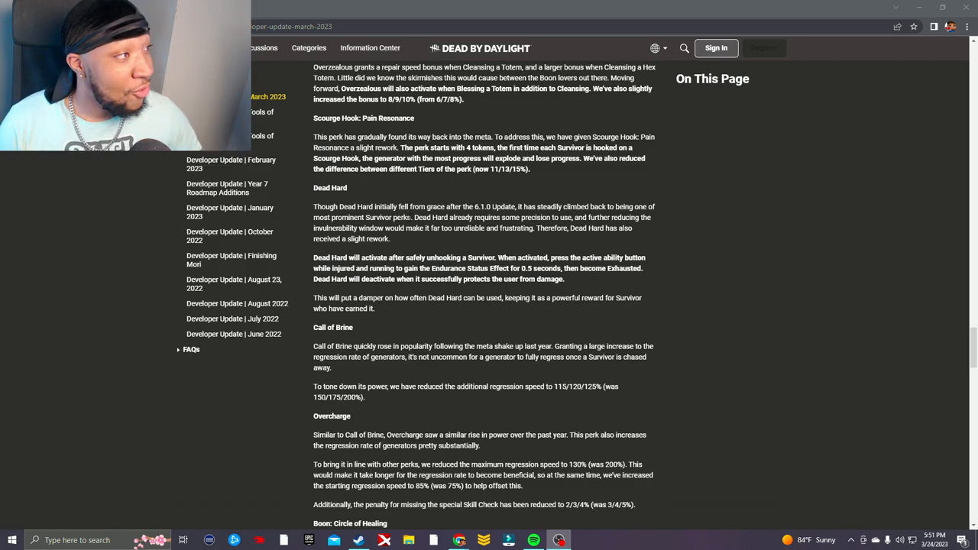
{"action": "mouse_move", "coordinate": [440, 311]}
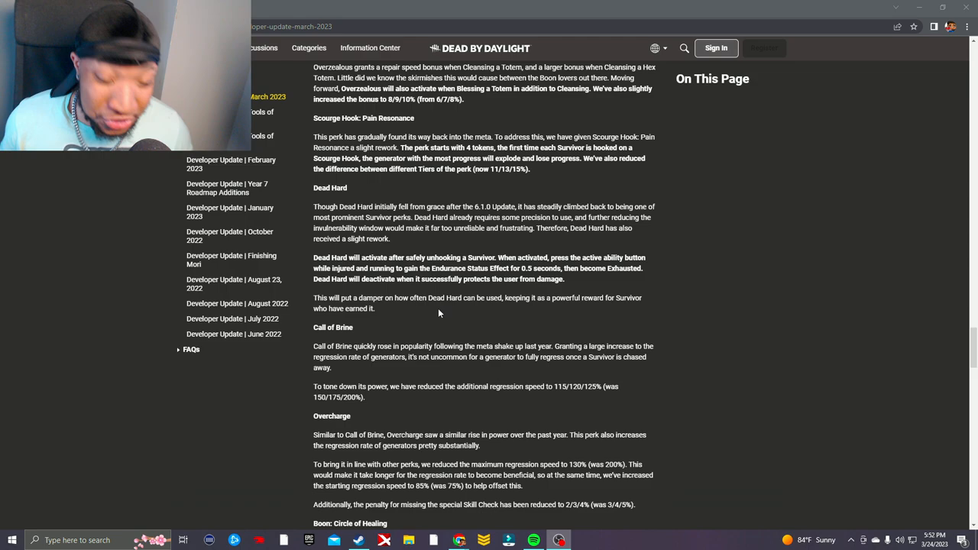